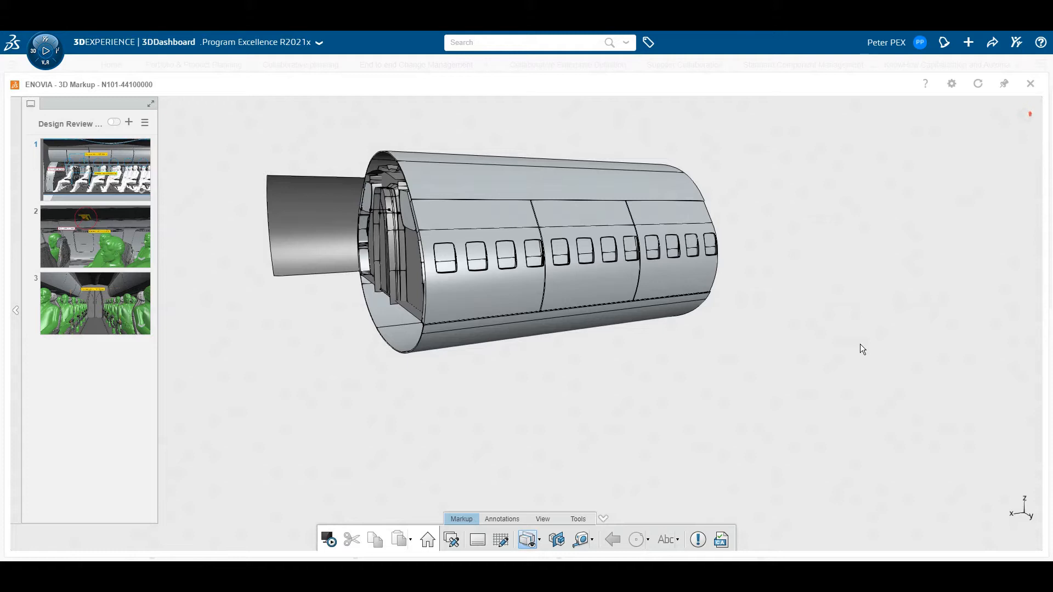
Turn on the design review and show slide 1, the cabin side view with vent circles.
{"action": "left_click", "coordinate": [470, 207]}
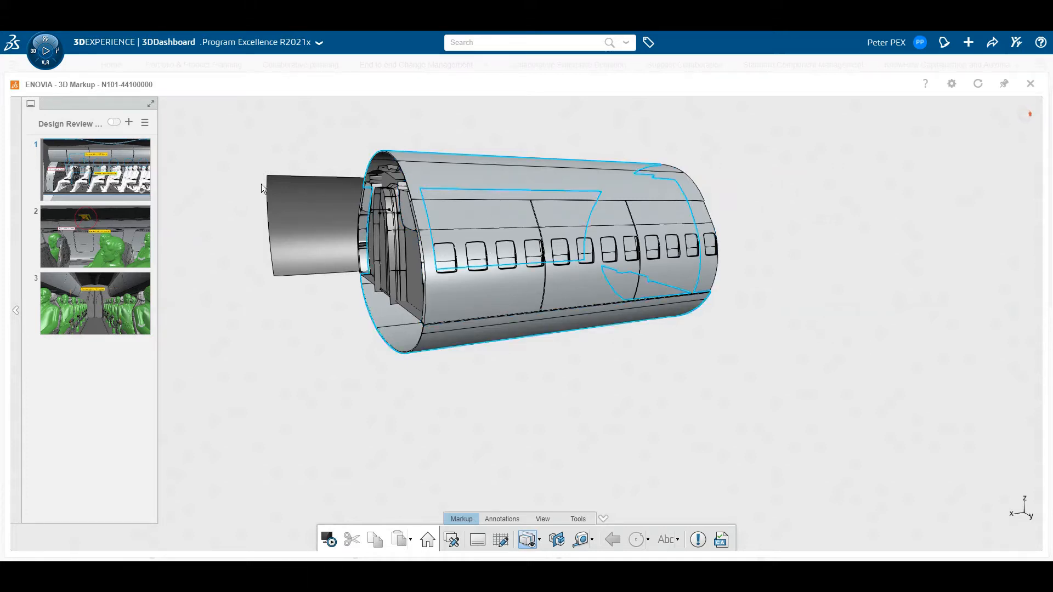
{"action": "left_click", "coordinate": [96, 168]}
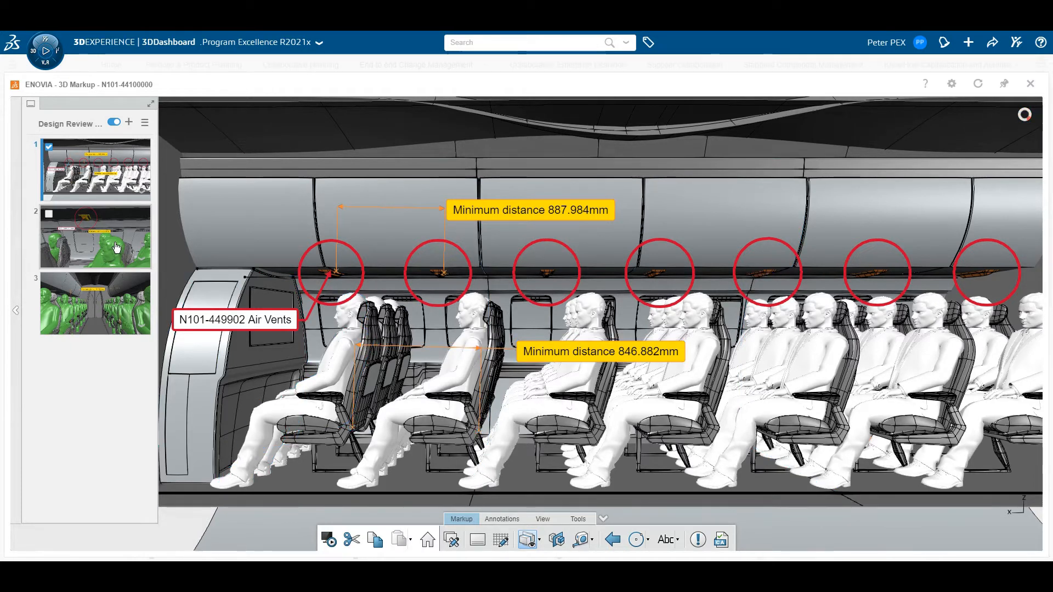
View slide 2, then start the Measure tool in the aisle view.
{"action": "left_click", "coordinate": [95, 237]}
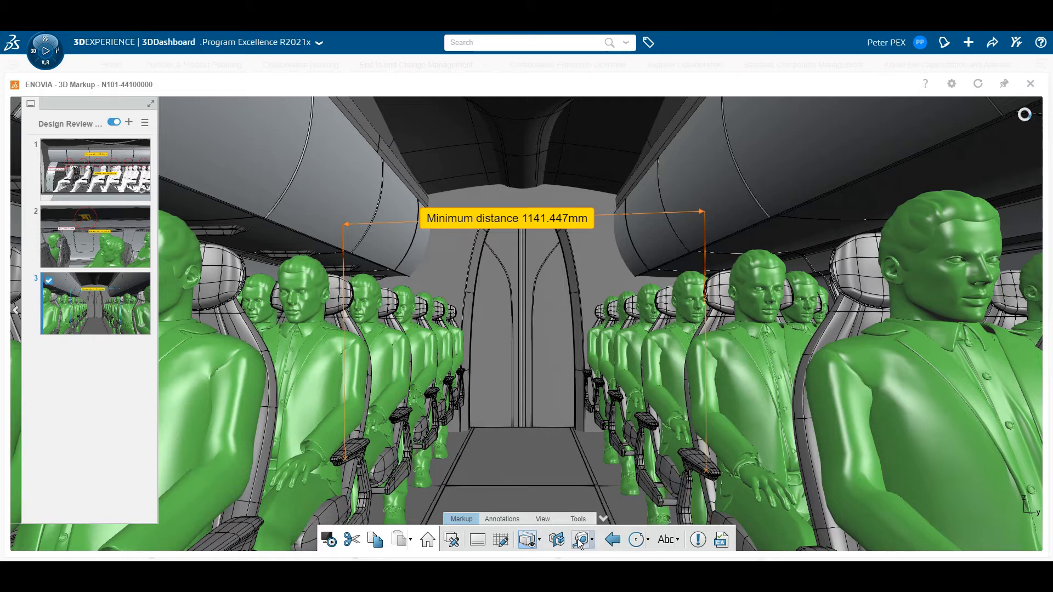
{"action": "left_click", "coordinate": [556, 538]}
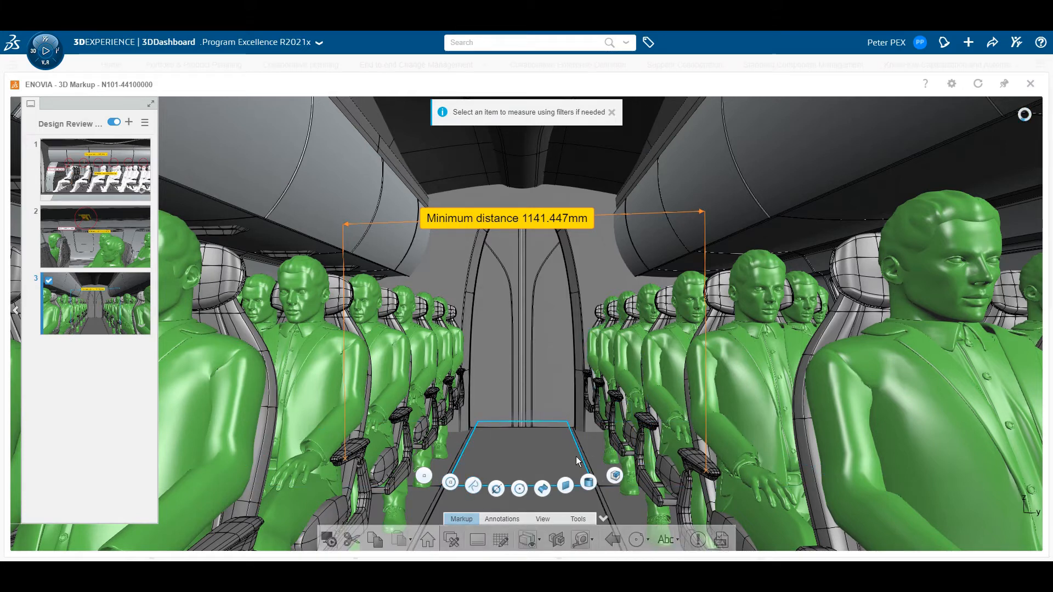
{"action": "left_click", "coordinate": [517, 443]}
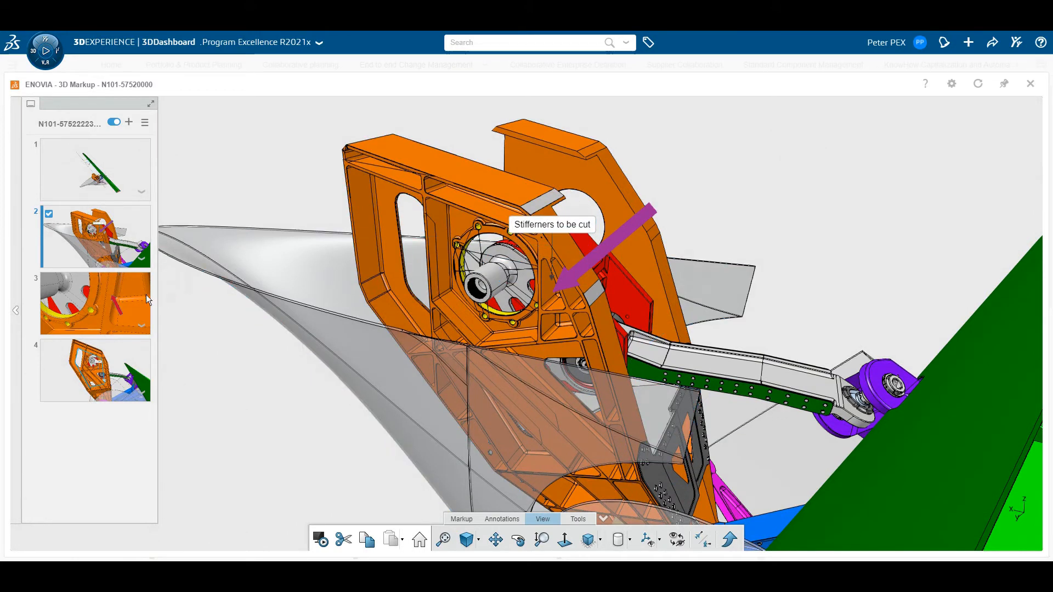
Step through slides 3 and 4 to the 'Cut 30mm' bracket, showing markup functions.
{"action": "left_click", "coordinate": [94, 303]}
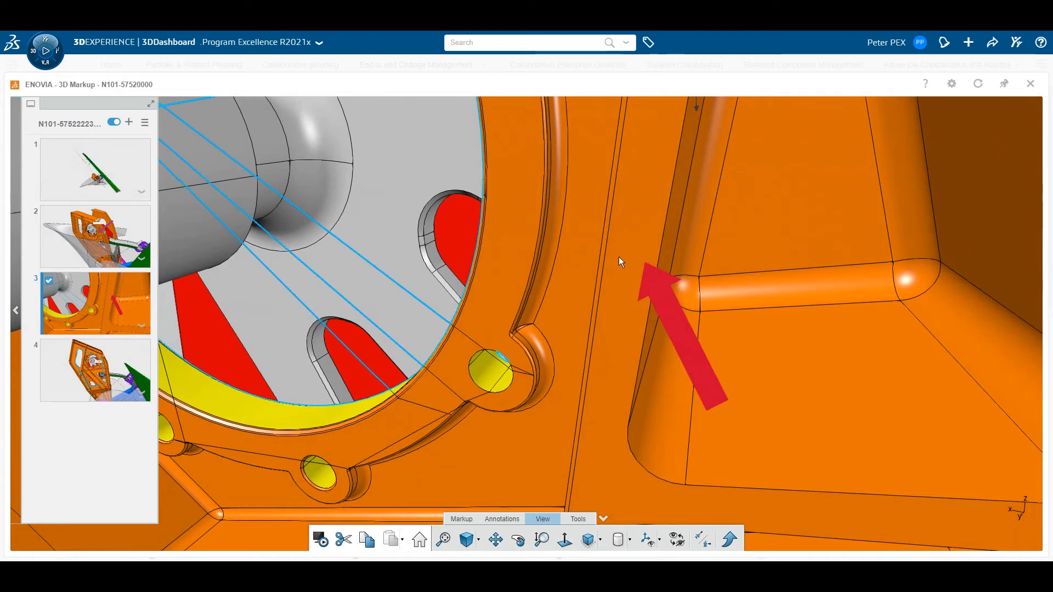
{"action": "left_click", "coordinate": [94, 371]}
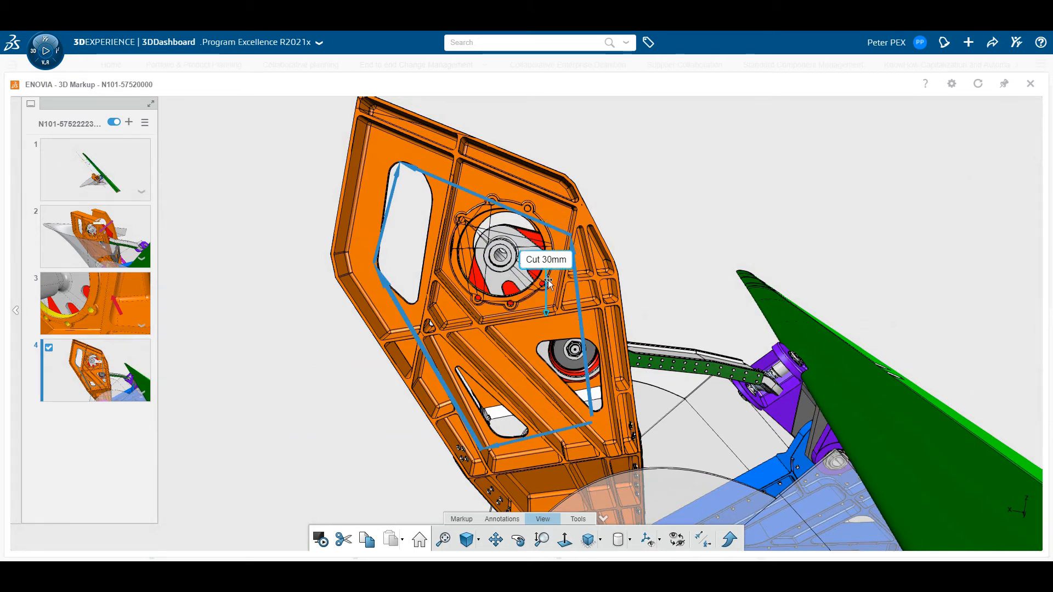
{"action": "left_click", "coordinate": [461, 518]}
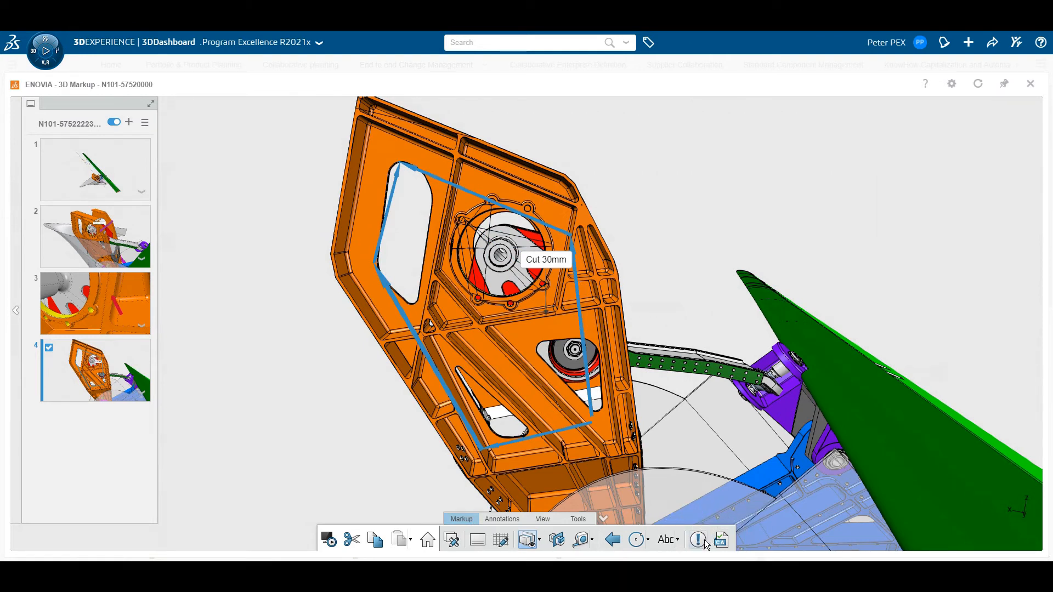
{"action": "mouse_move", "coordinate": [698, 539]}
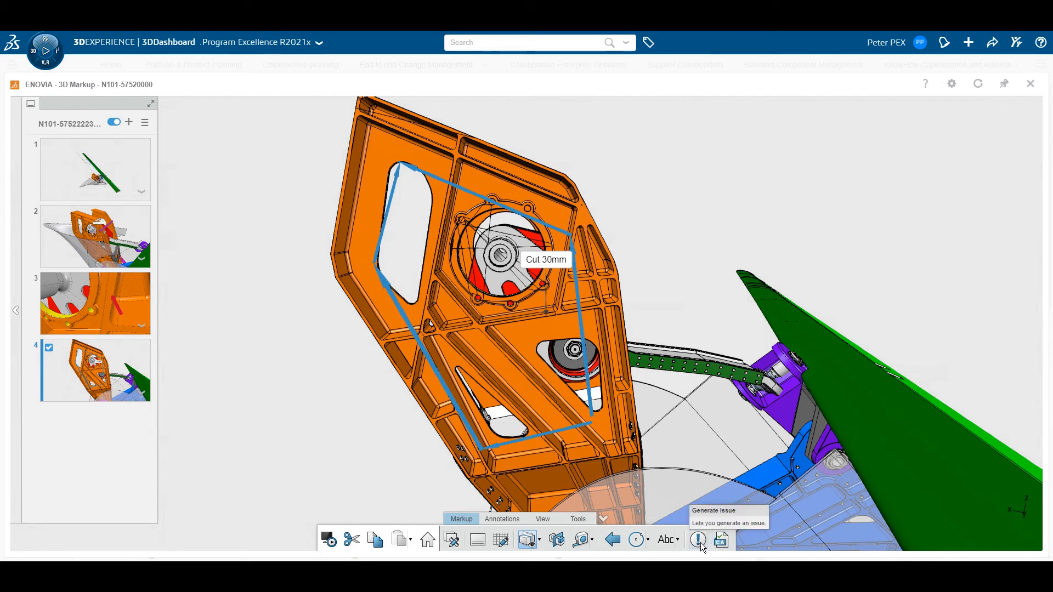
{"action": "mouse_move", "coordinate": [685, 526]}
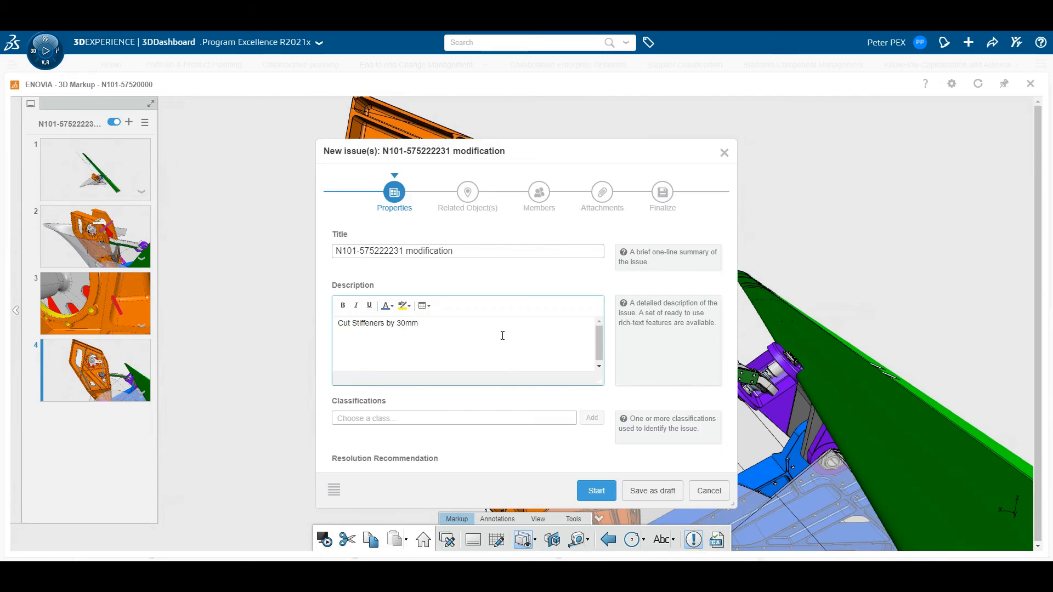
{"action": "scroll", "scroll_direction": "down", "scroll_amount": 3}
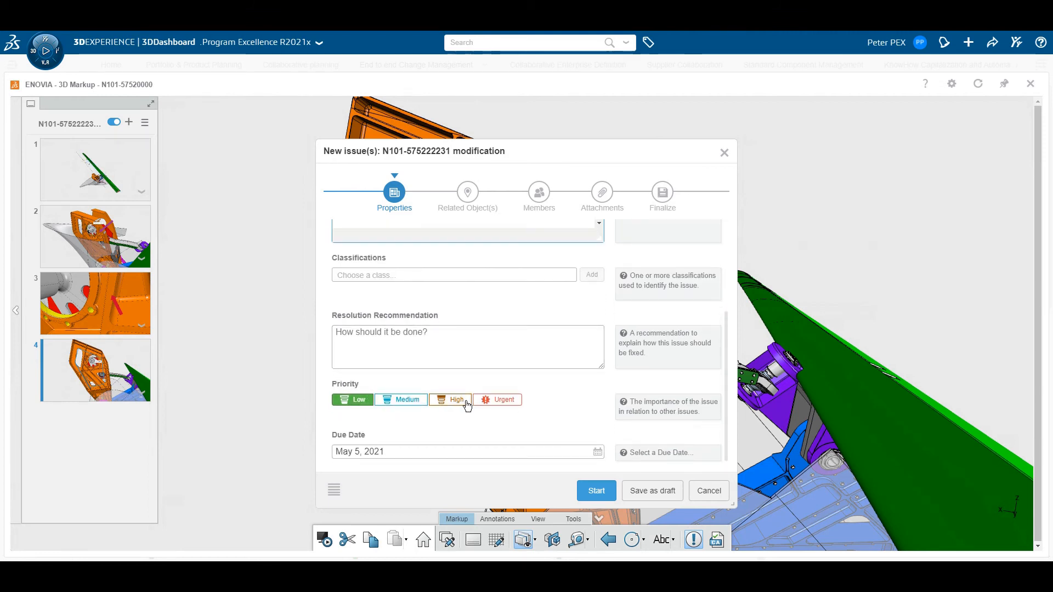
{"action": "left_click", "coordinate": [449, 399]}
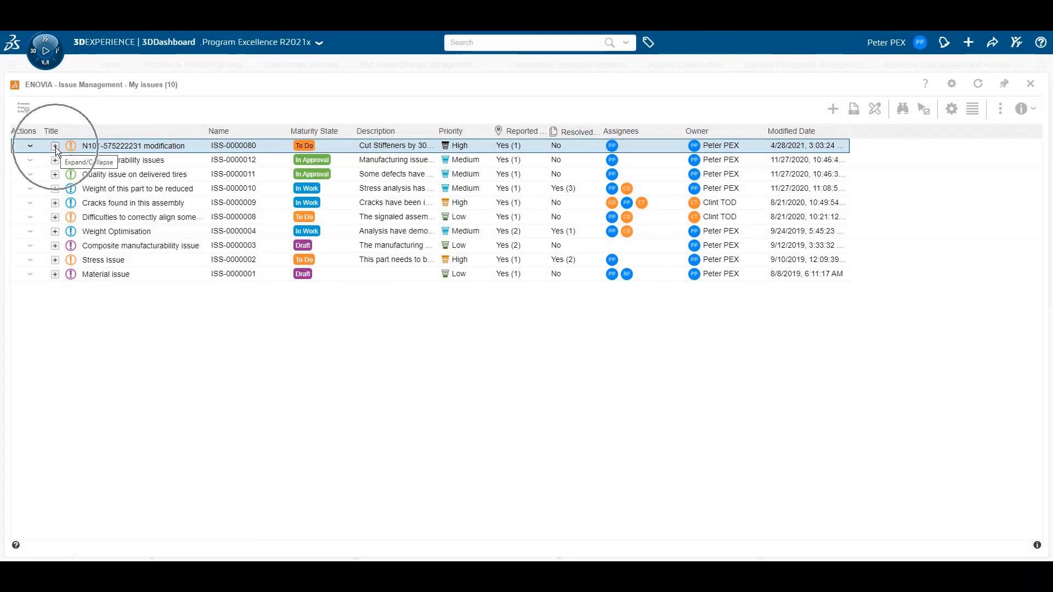
{"action": "left_click", "coordinate": [55, 146]}
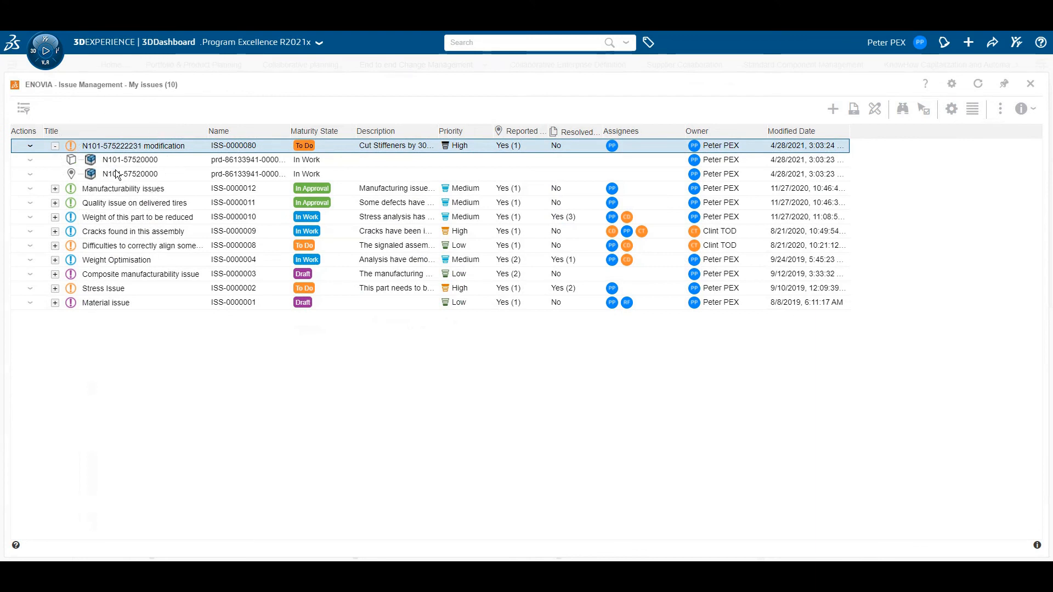
{"action": "left_click", "coordinate": [1024, 108]}
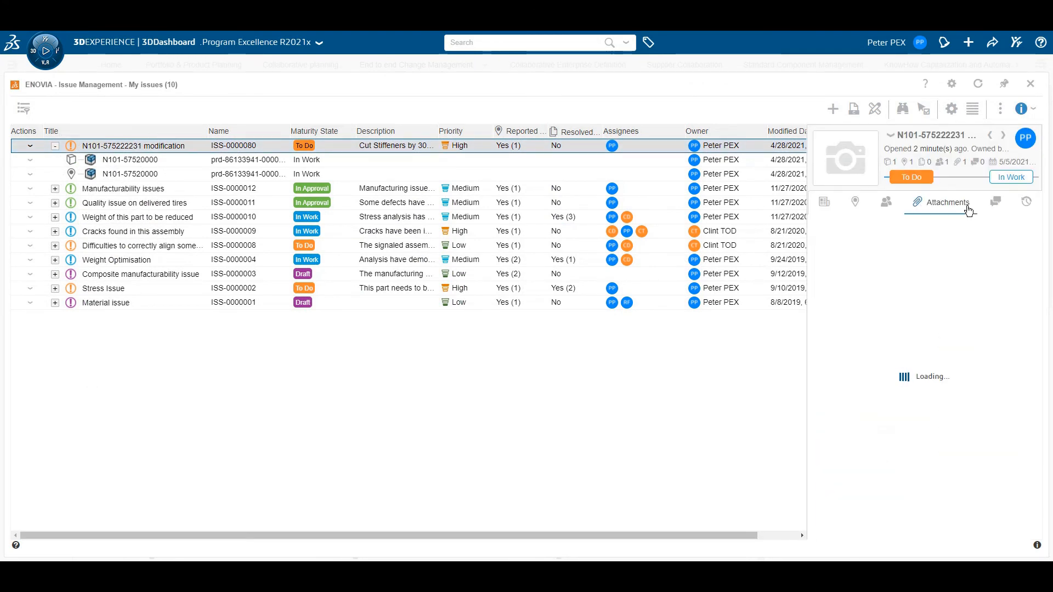
{"action": "right_click", "coordinate": [852, 279]}
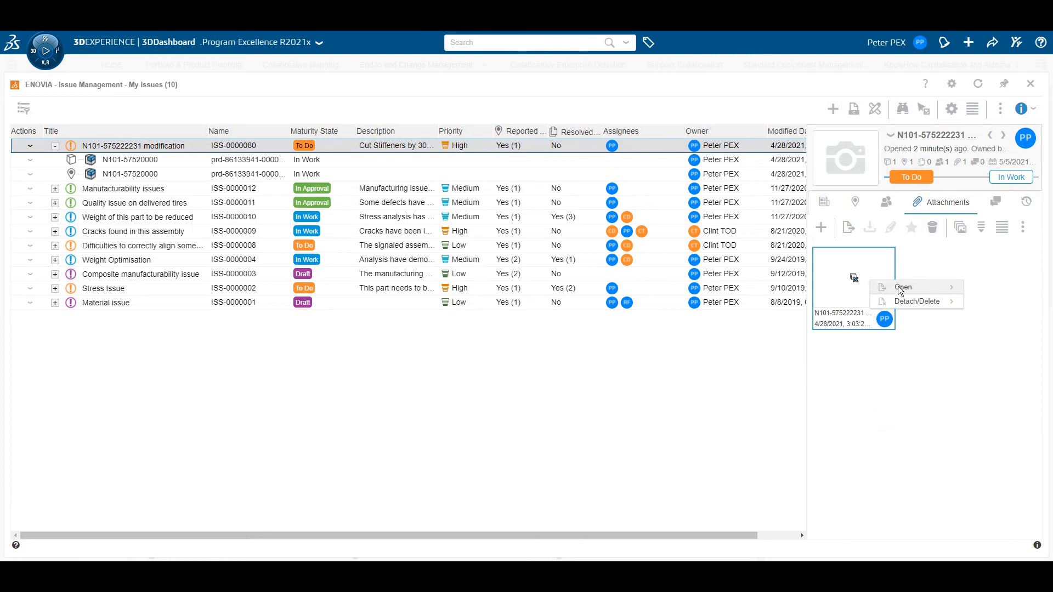